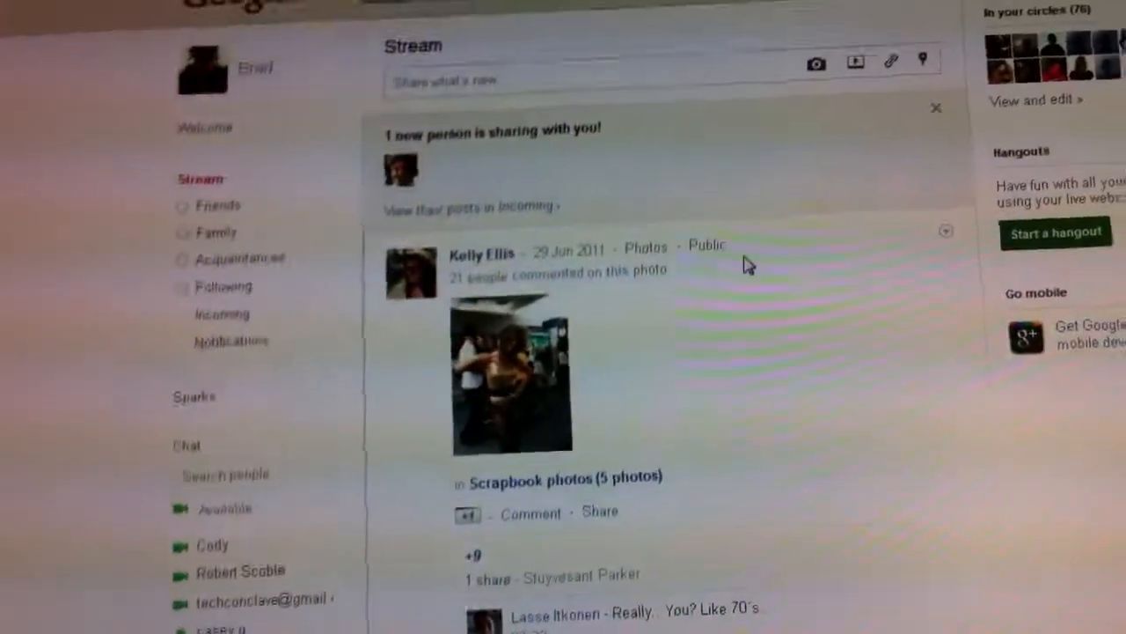
scroll(down, 3)
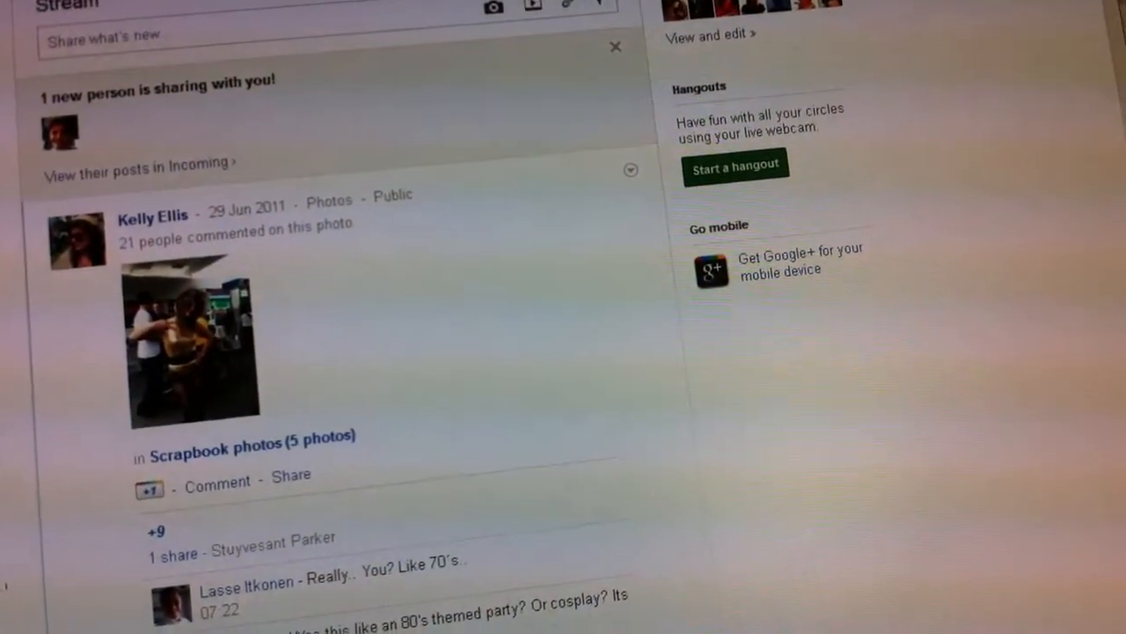
scroll(down, 3)
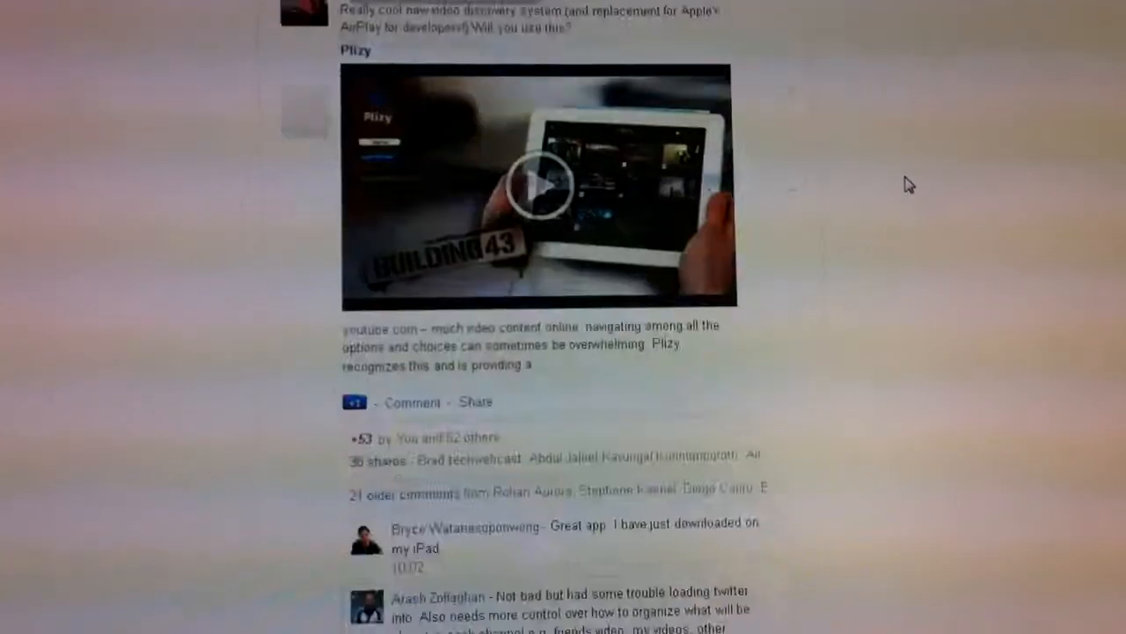
scroll(down, 3)
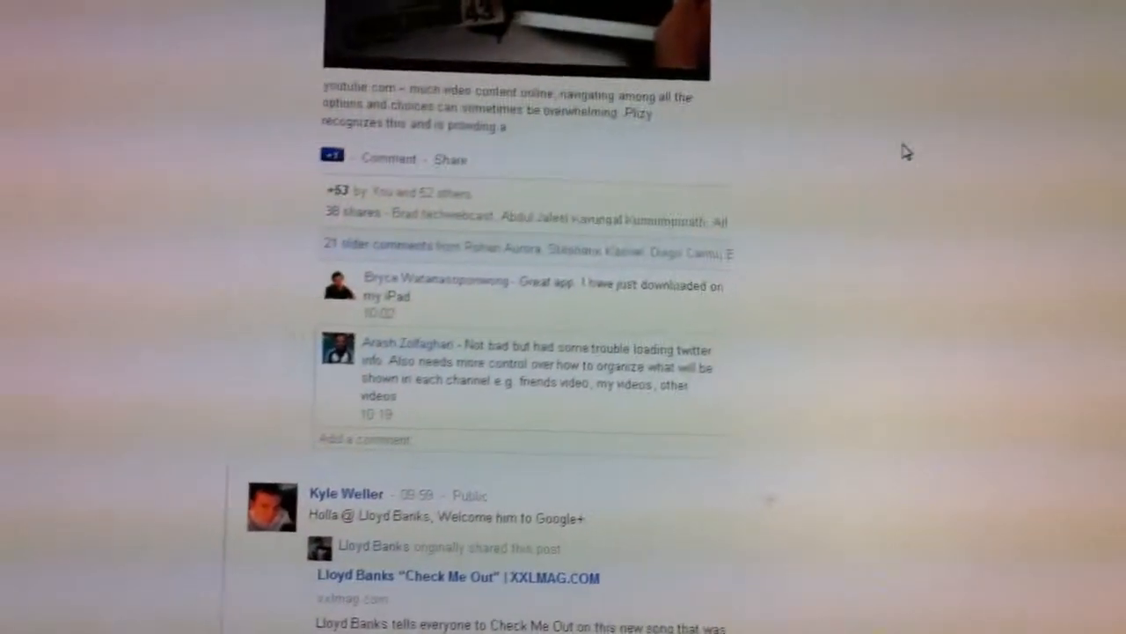
scroll(up, 3)
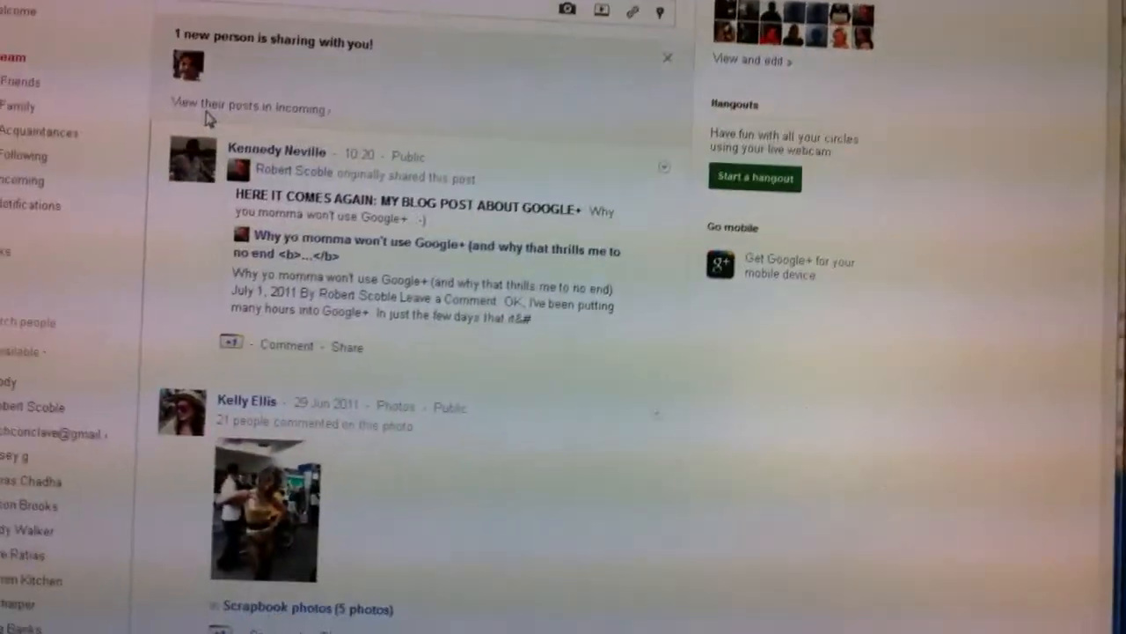
scroll(down, 3)
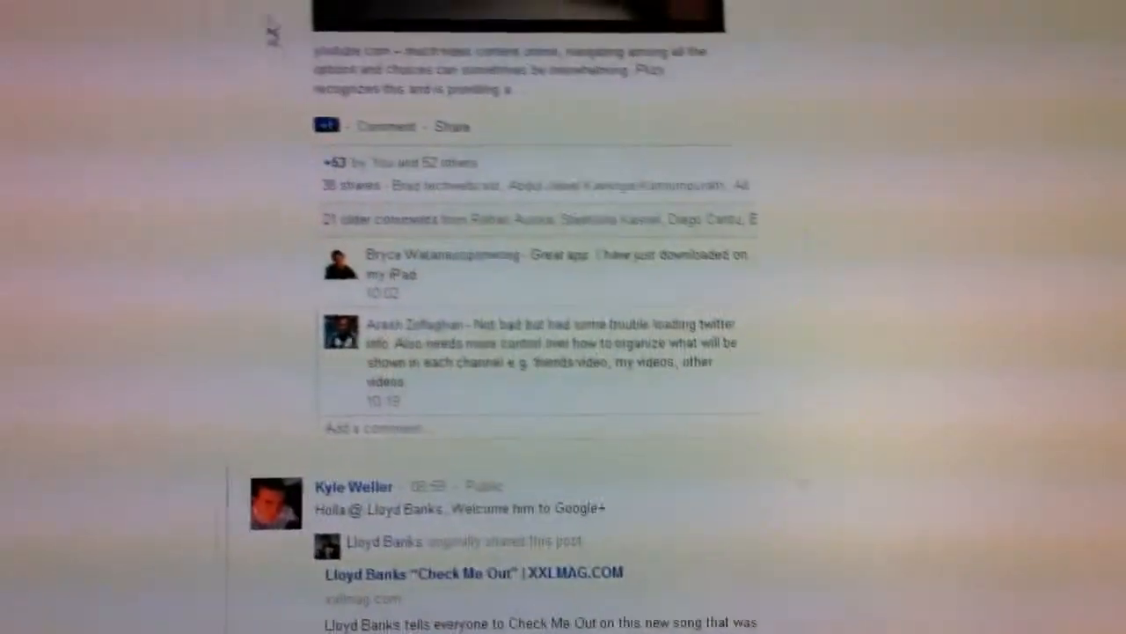
scroll(up, 3)
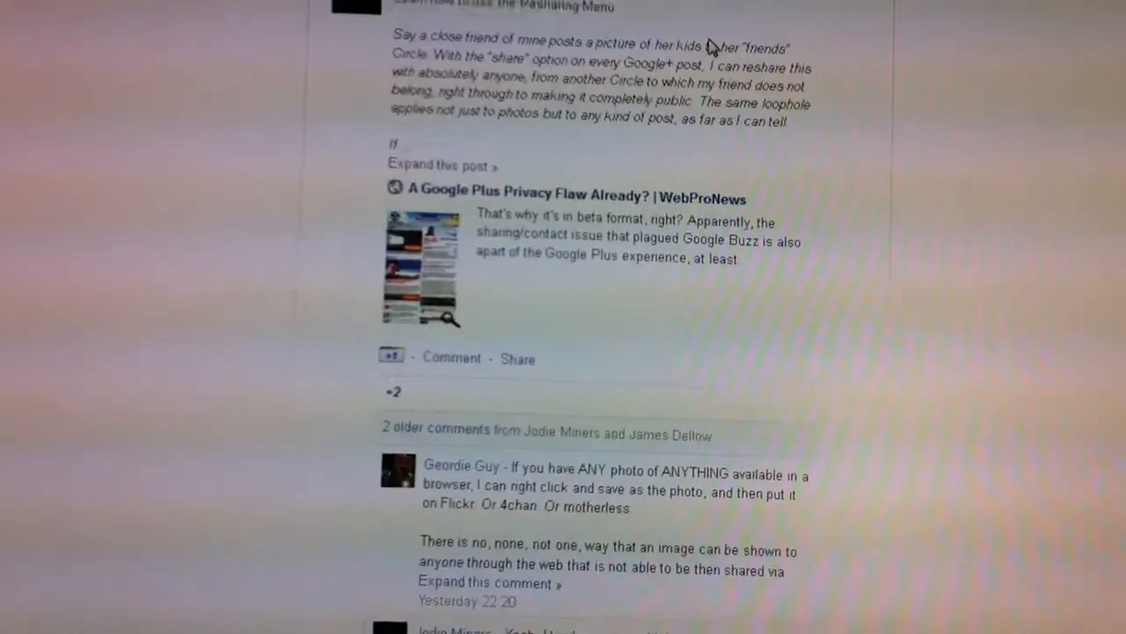
scroll(up, 3)
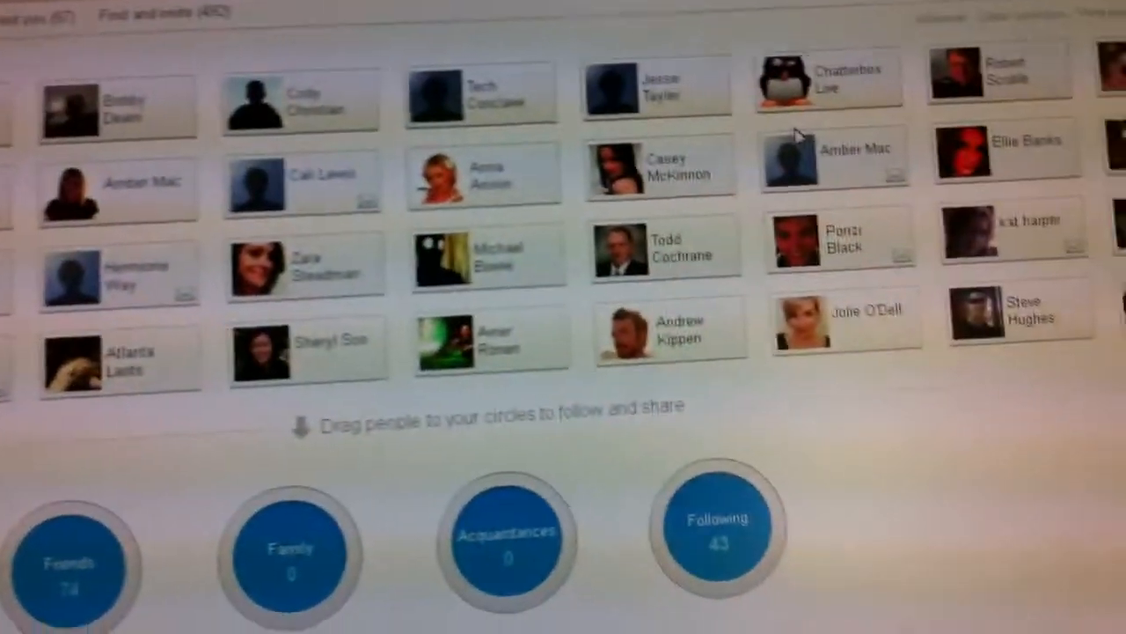
scroll(down, 3)
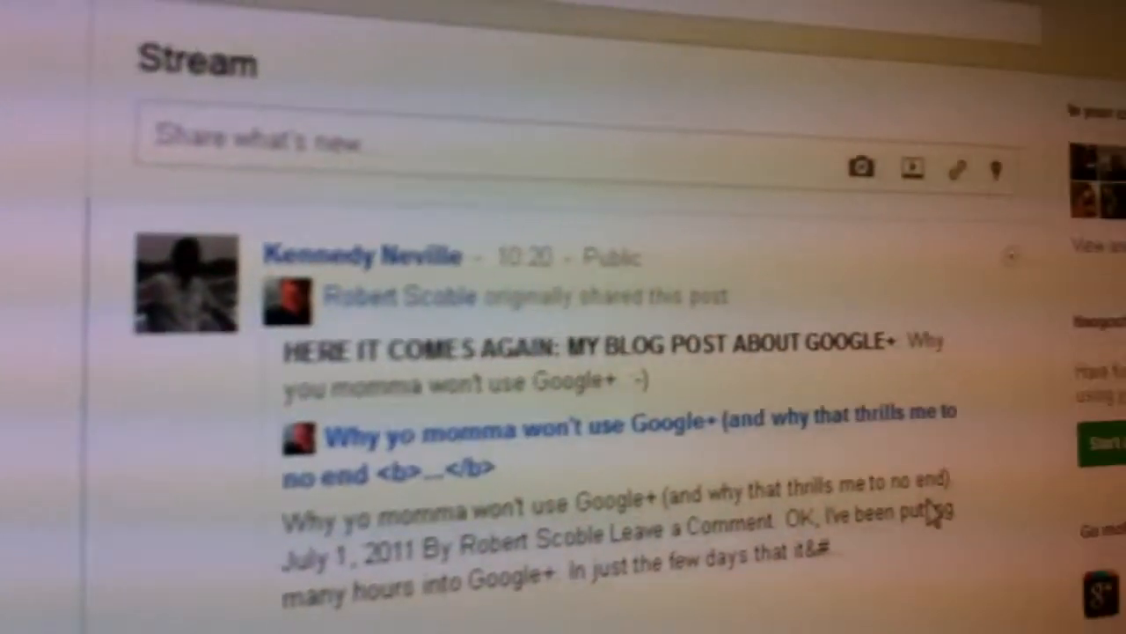
scroll(down, 3)
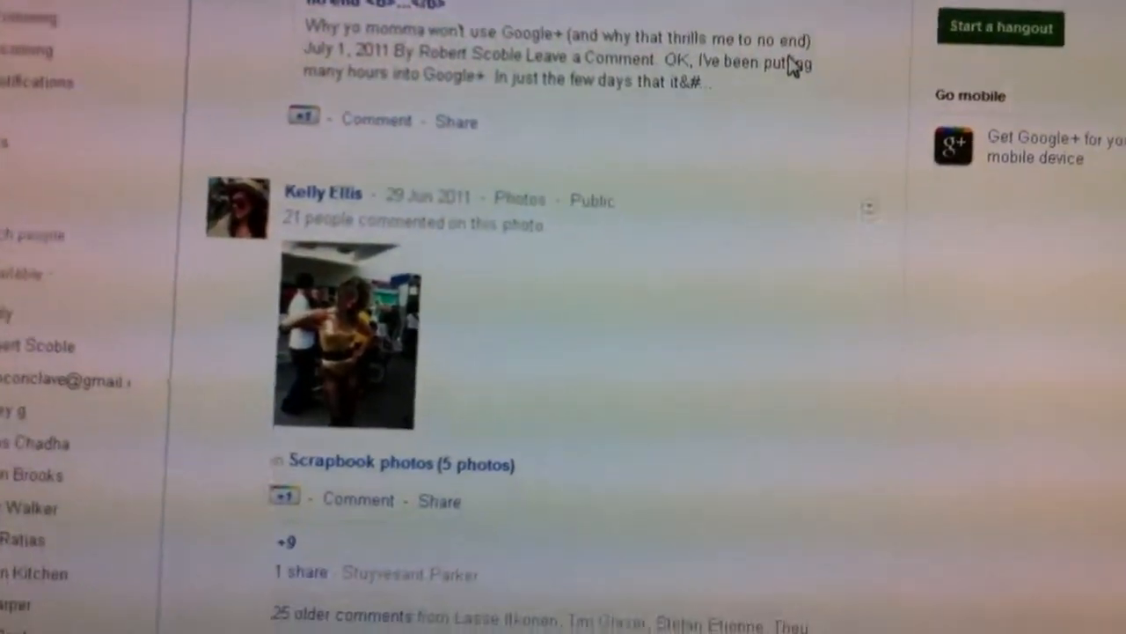